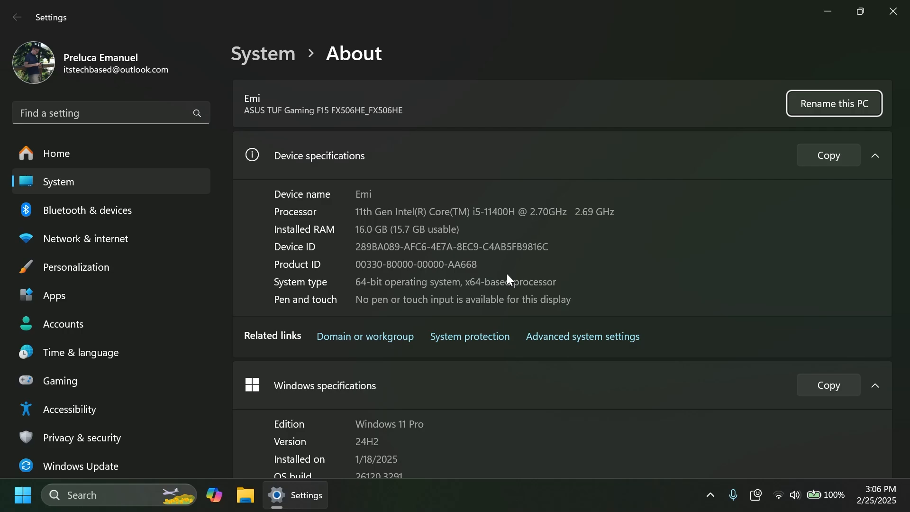
Scroll down the Settings page before returning to the desktop
scroll(down, 3)
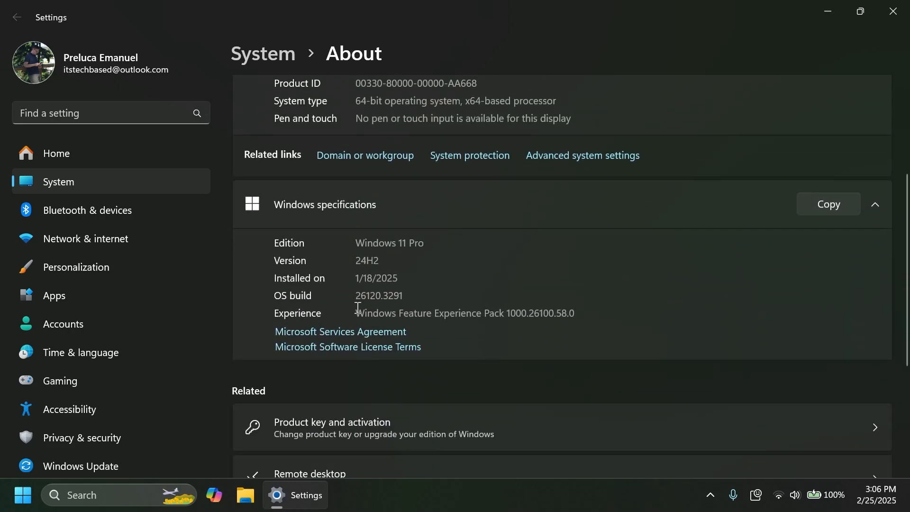
mouse_move(393, 307)
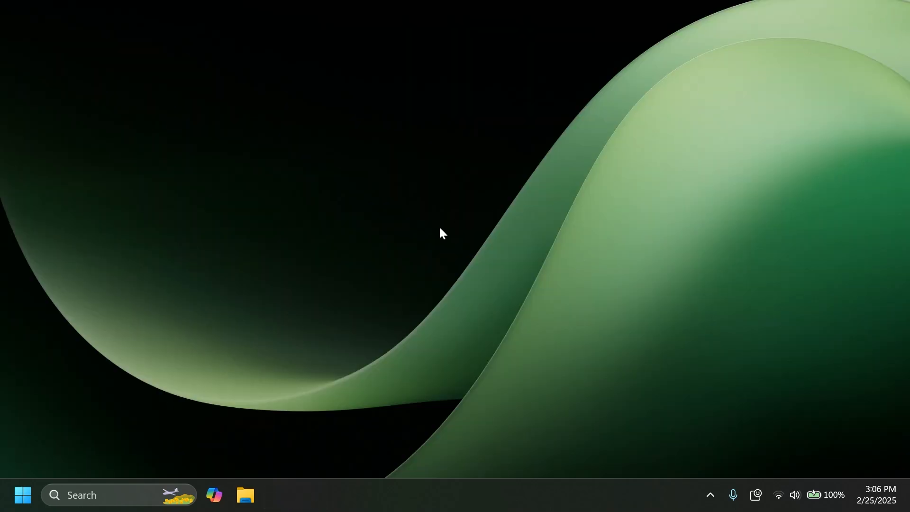
mouse_move(433, 238)
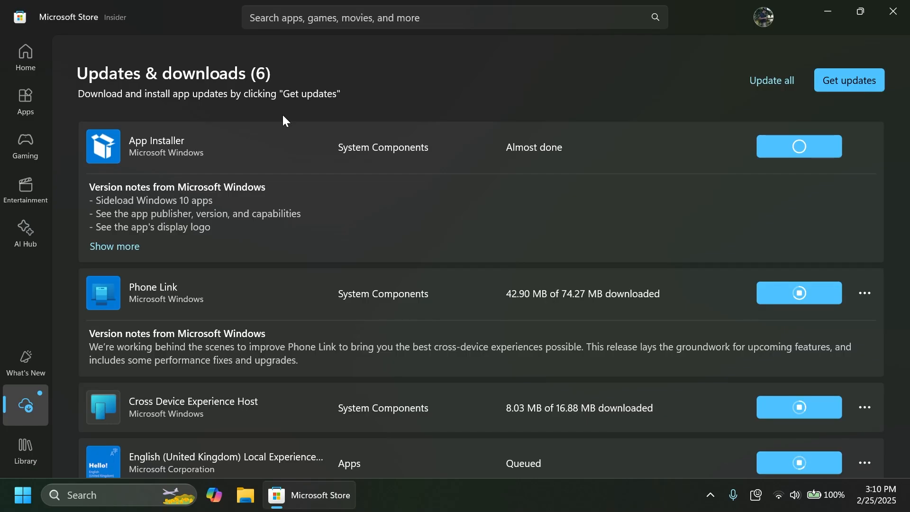
mouse_move(693, 92)
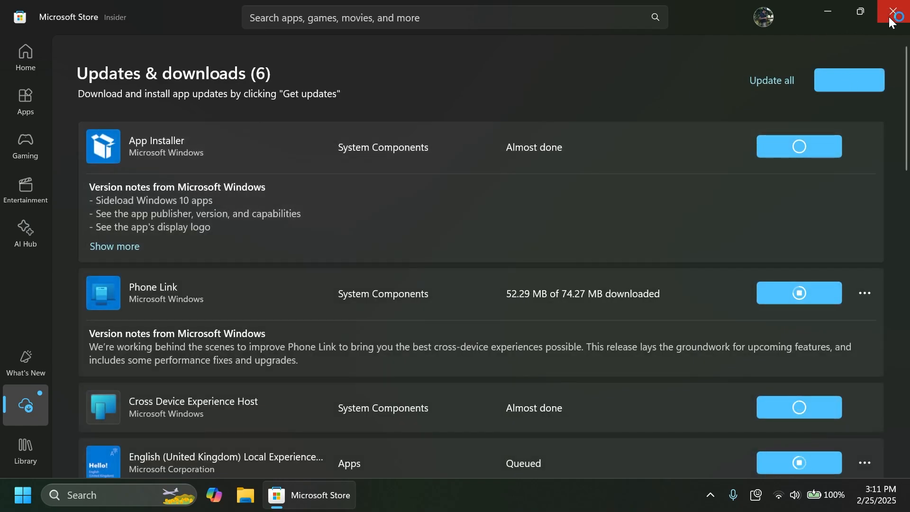
Close Microsoft Store while the six app updates are still in progress
click(893, 11)
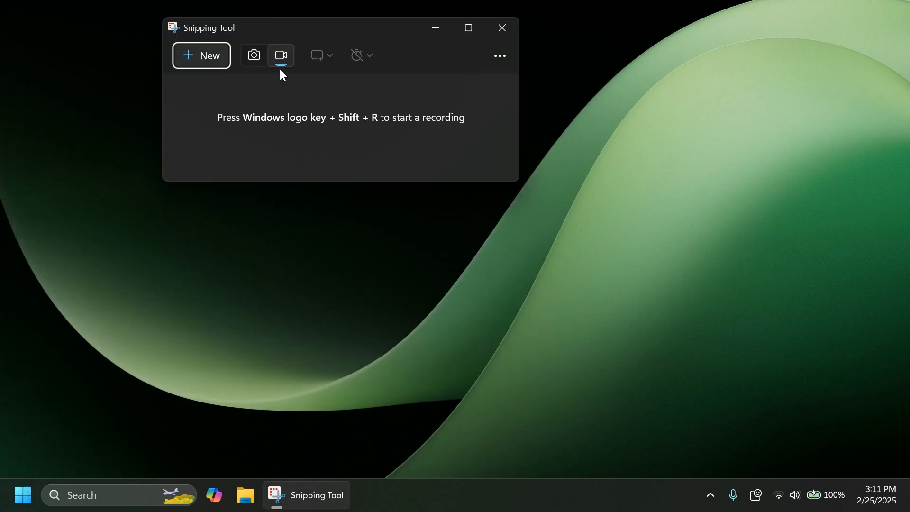
Start a new Snipping Tool video capture and select the screen area to record
click(201, 55)
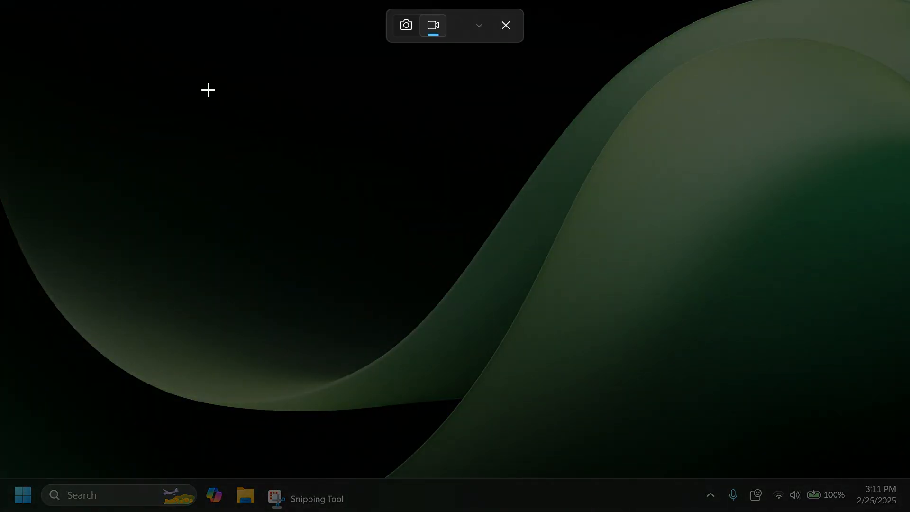
click(432, 25)
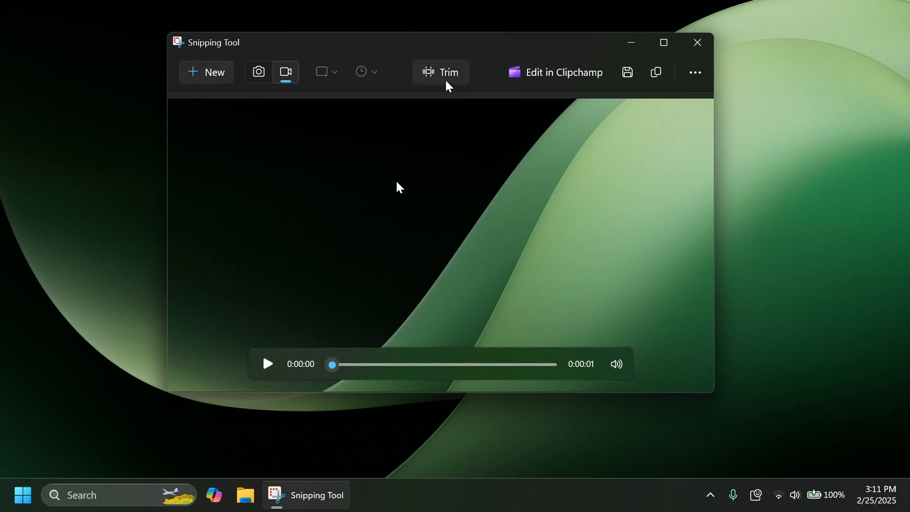
Trim the clip to about 0.62 seconds and save the MP4 to the Desktop
click(439, 72)
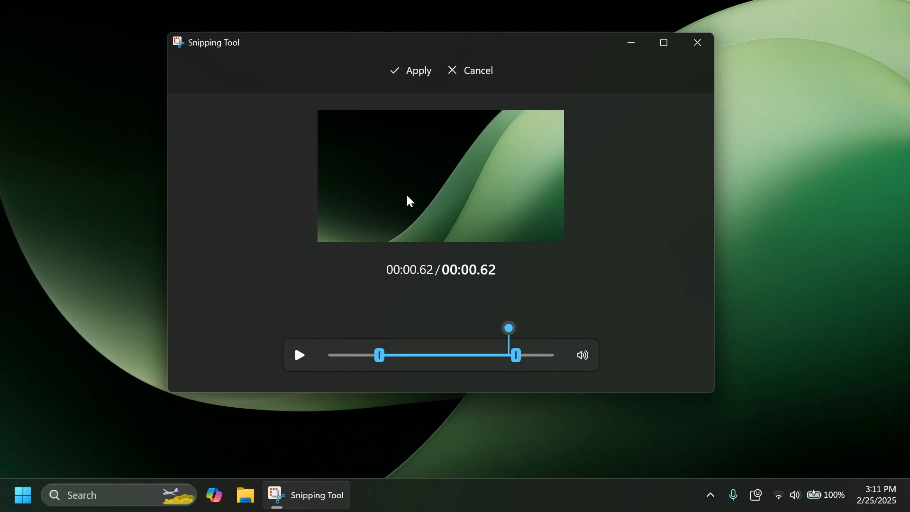
mouse_move(324, 51)
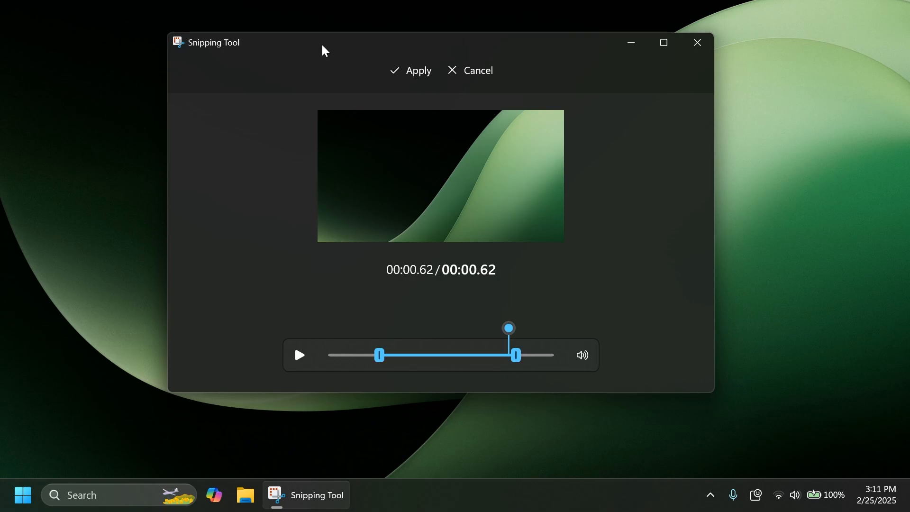
mouse_move(372, 68)
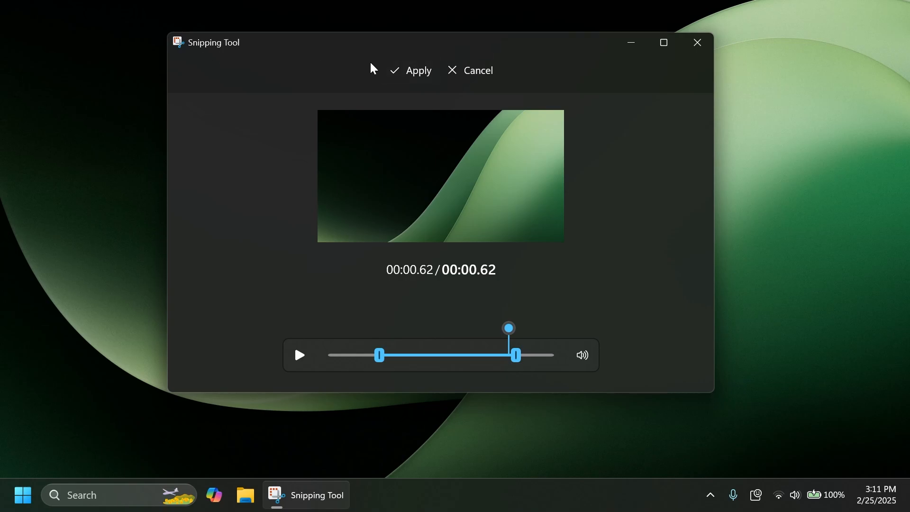
click(410, 70)
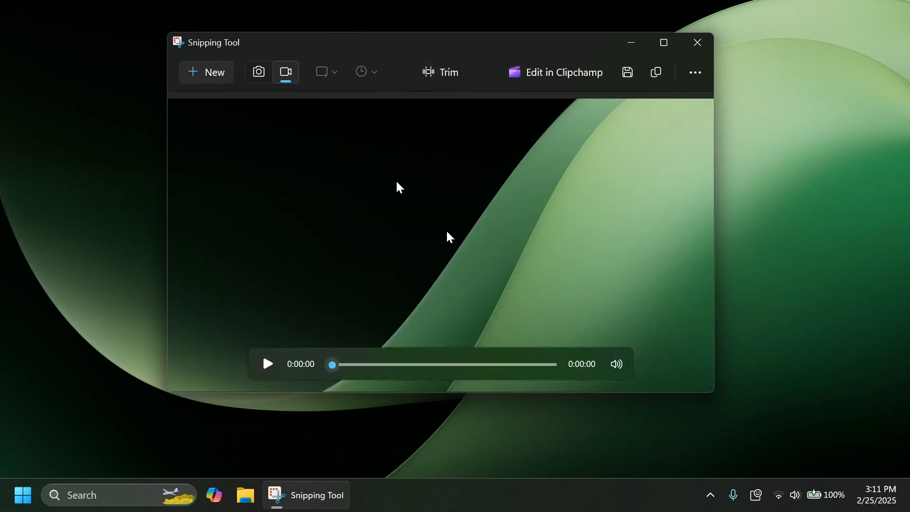
click(626, 72)
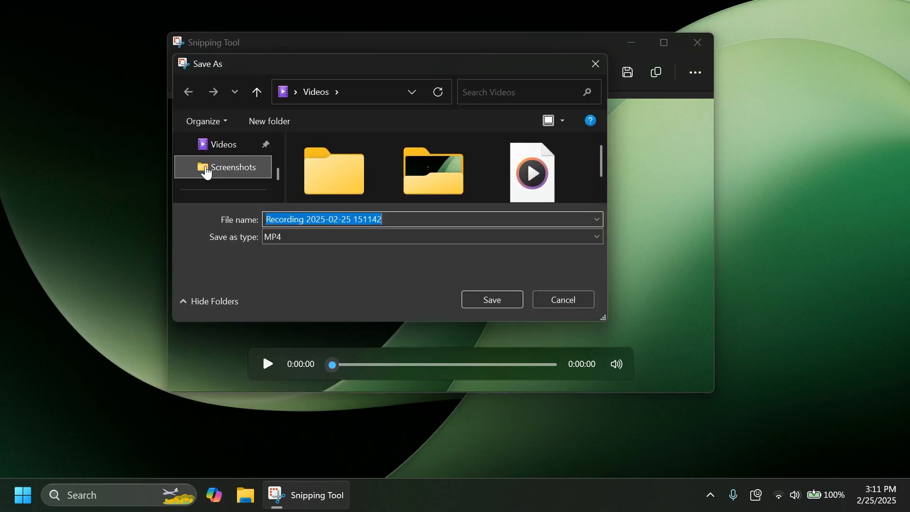
click(491, 300)
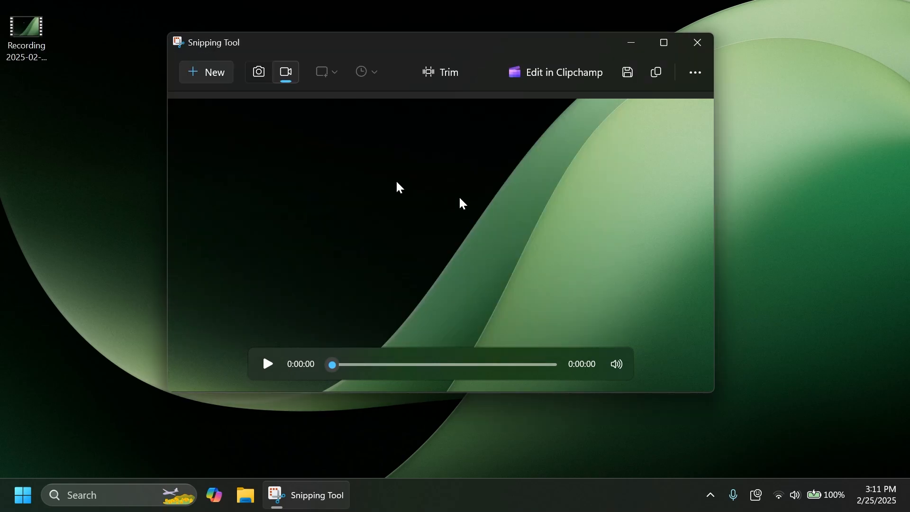
mouse_move(448, 200)
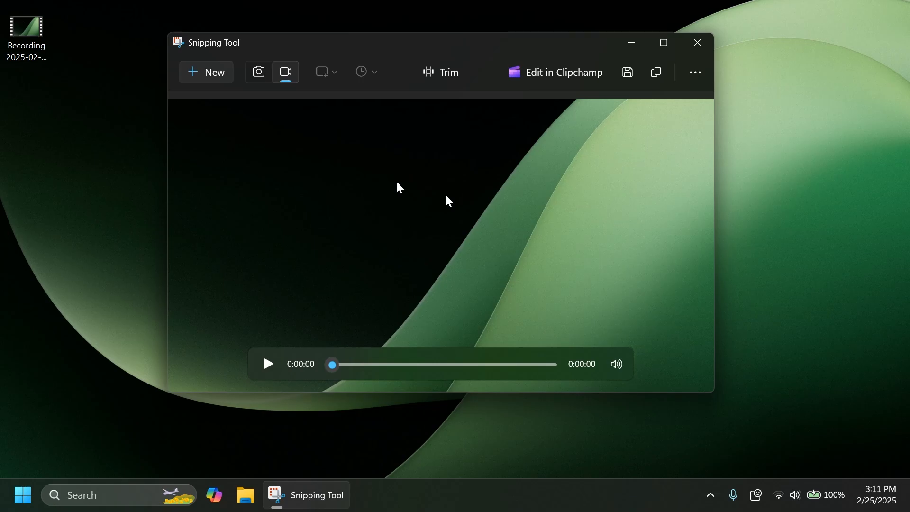
click(245, 495)
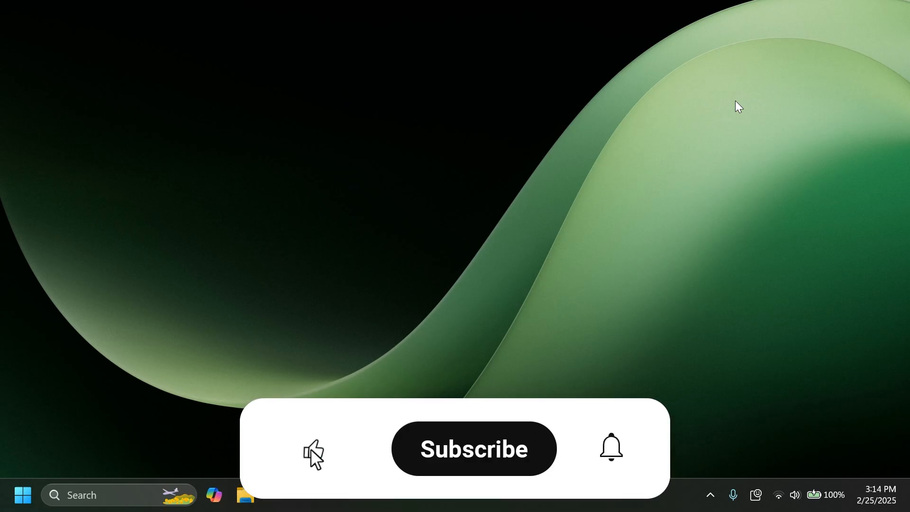
click(473, 449)
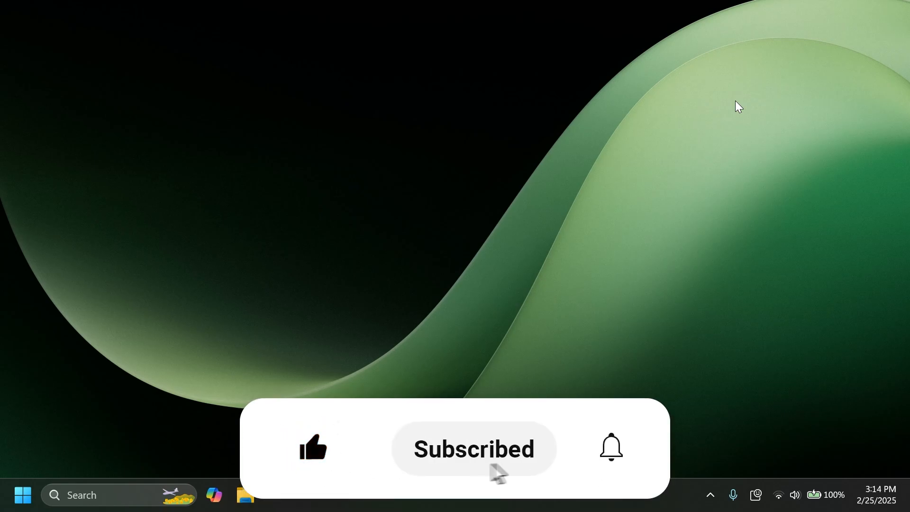
click(610, 447)
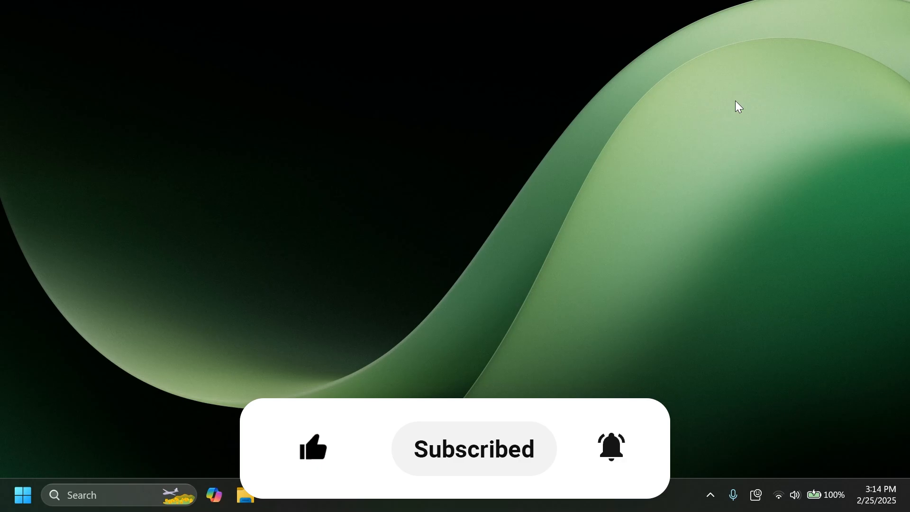